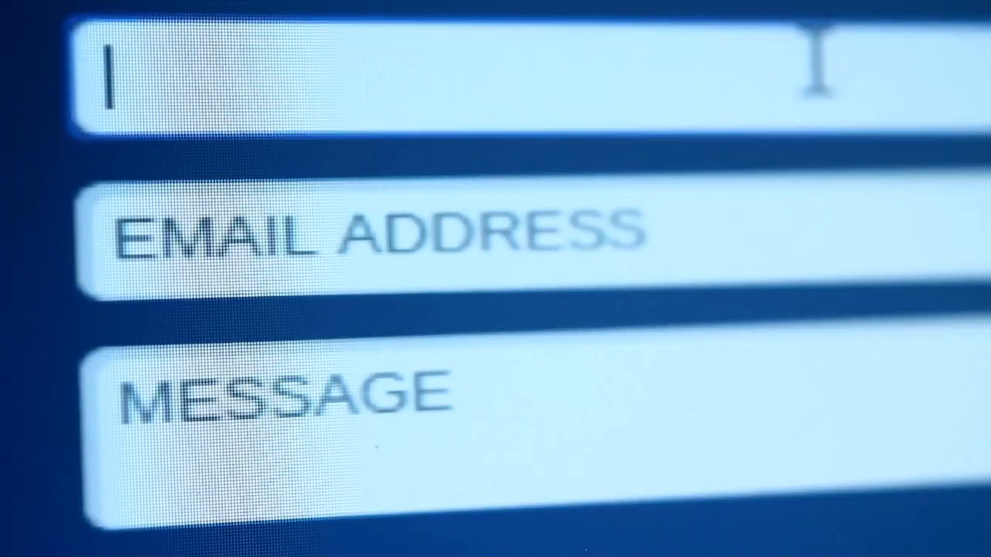
- Enter 'Jonal' in Jotform on the way to the Create a Form page
{"action": "type", "text": "Jonal"}
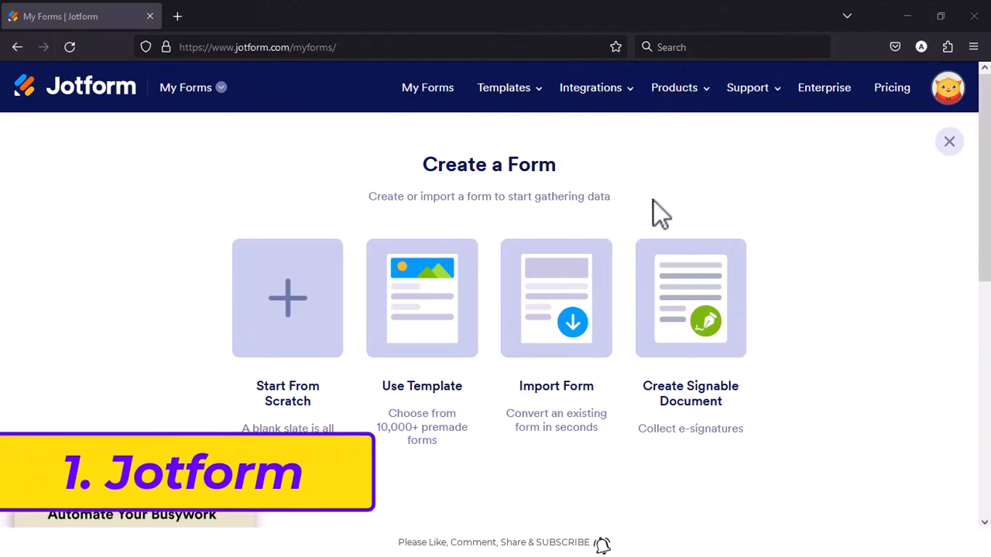
{"action": "mouse_move", "coordinate": [407, 318]}
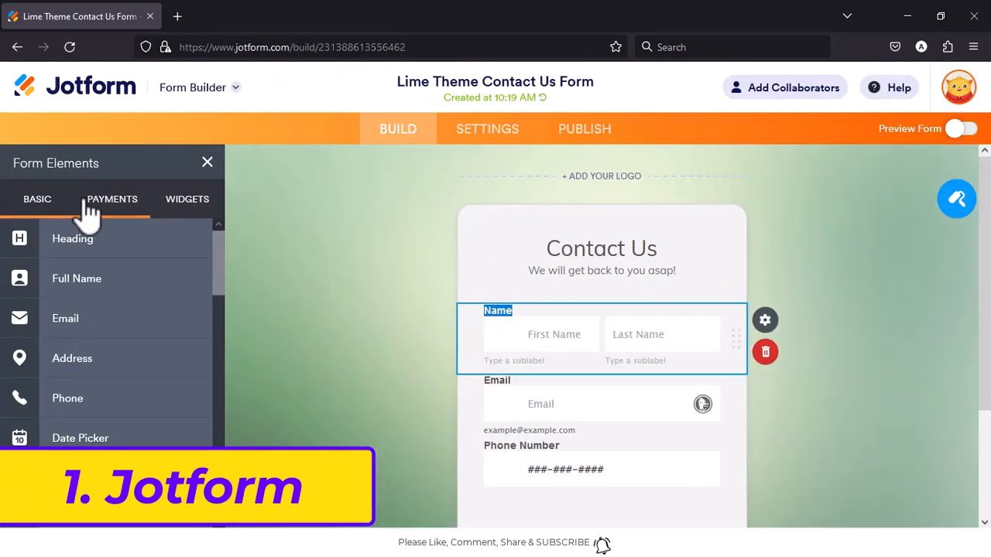
- Add a Long Text question labelled 'Message' below Phone Number in the Contact Us template
{"action": "scroll", "scroll_direction": "down", "scroll_amount": 3}
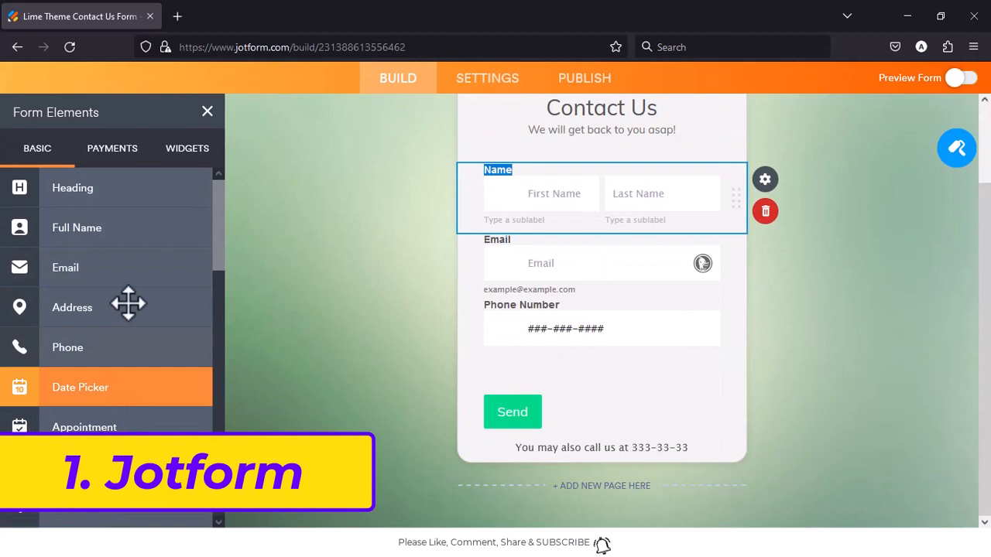
{"action": "scroll", "scroll_direction": "down", "scroll_amount": 3}
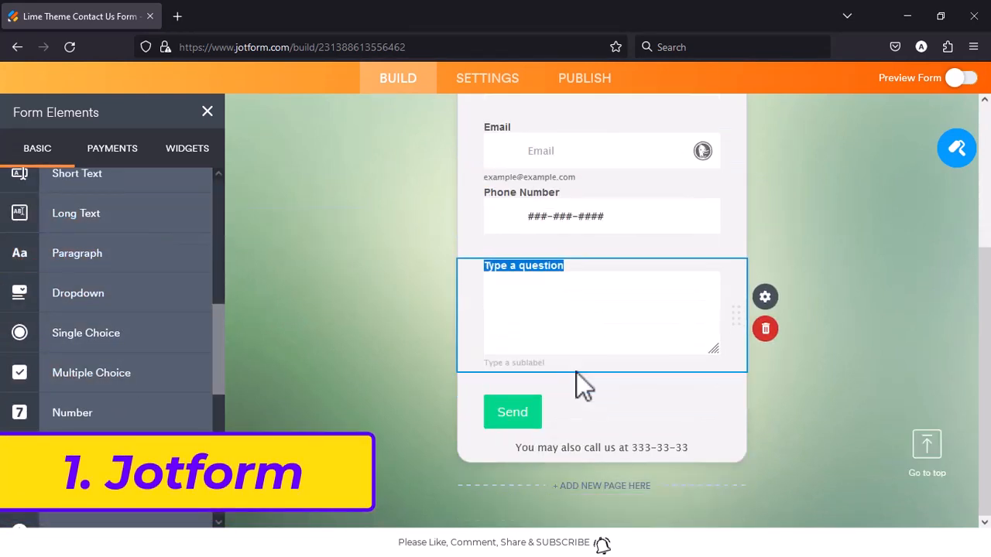
{"action": "type", "text": "Message"}
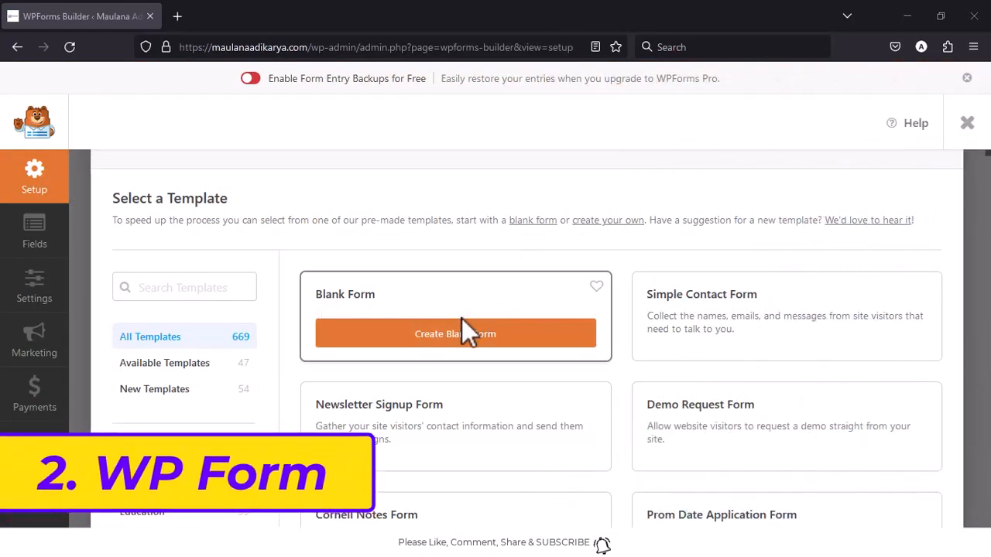
{"action": "mouse_move", "coordinate": [579, 430]}
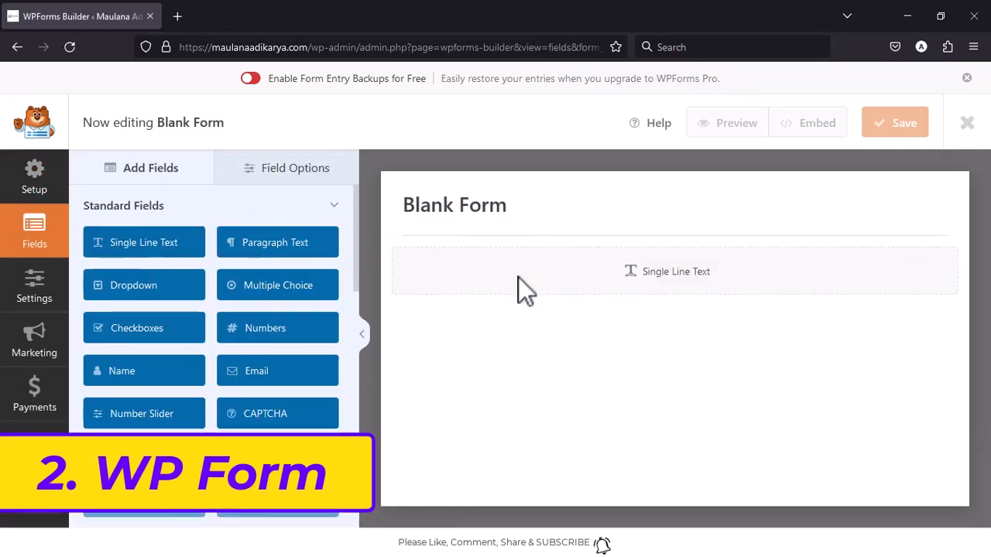
- Label the blank form's Single Line Text field as a name field
{"action": "type", "text": "nam"}
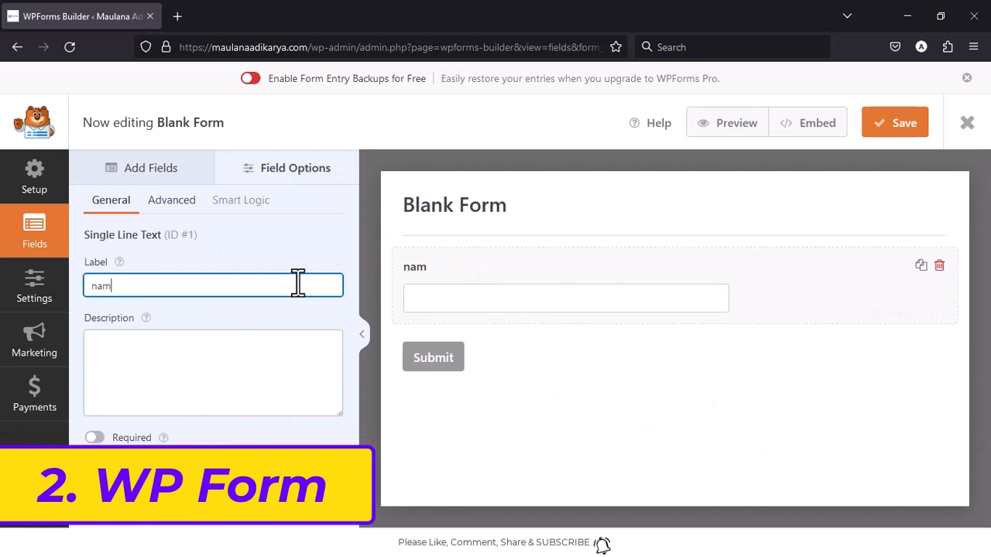
{"action": "left_click", "coordinate": [150, 168]}
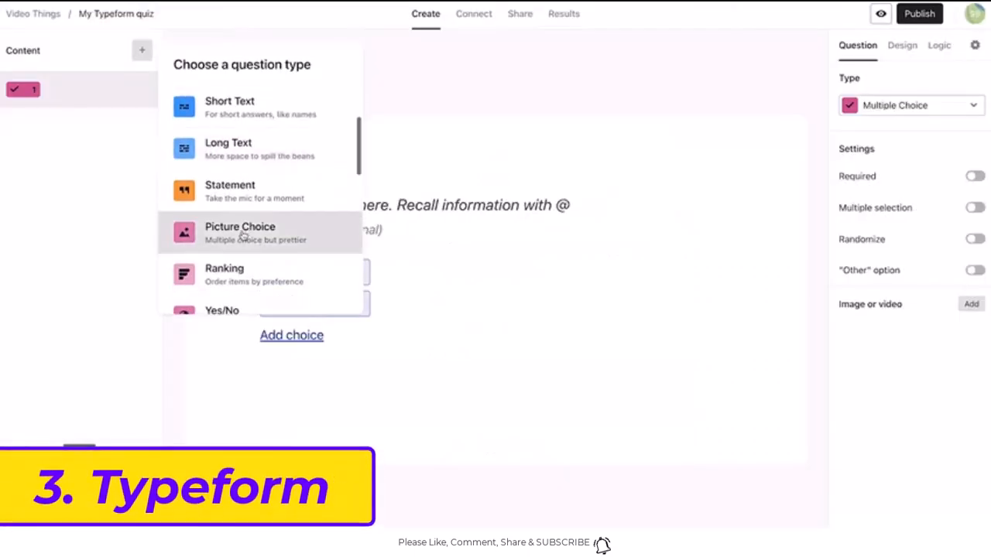
- Make the dog question Picture Choice and apply the Barceloneta gallery theme
{"action": "left_click", "coordinate": [240, 233]}
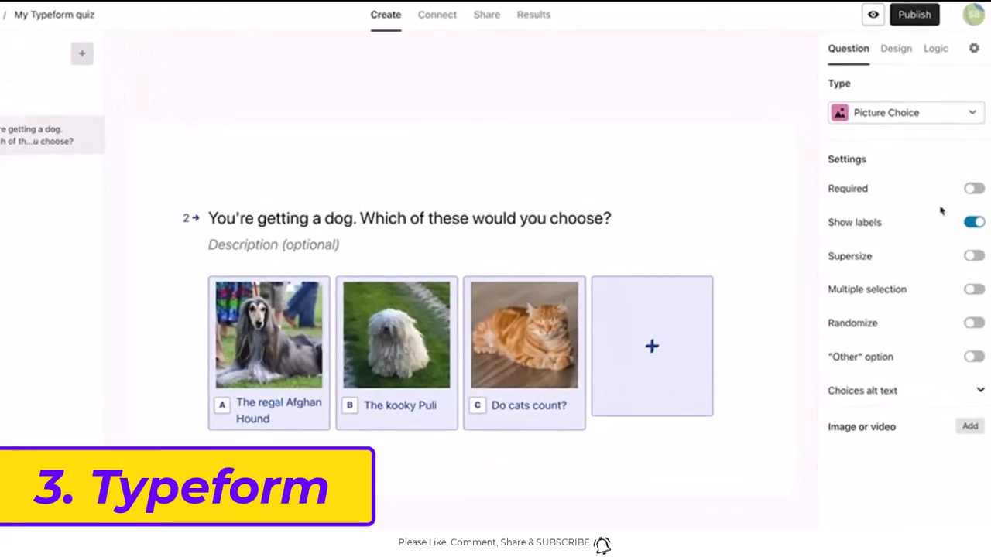
{"action": "left_click", "coordinate": [896, 48]}
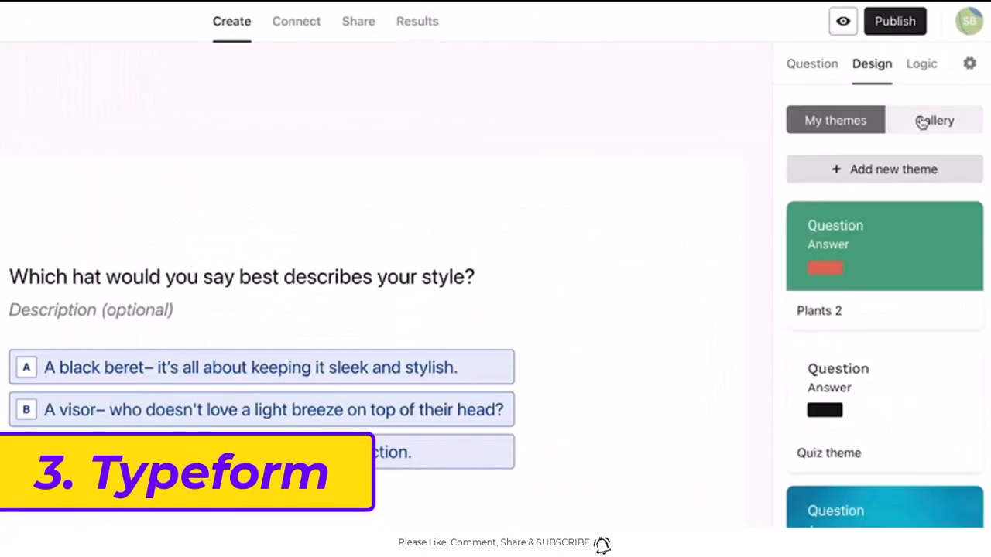
{"action": "left_click", "coordinate": [934, 120]}
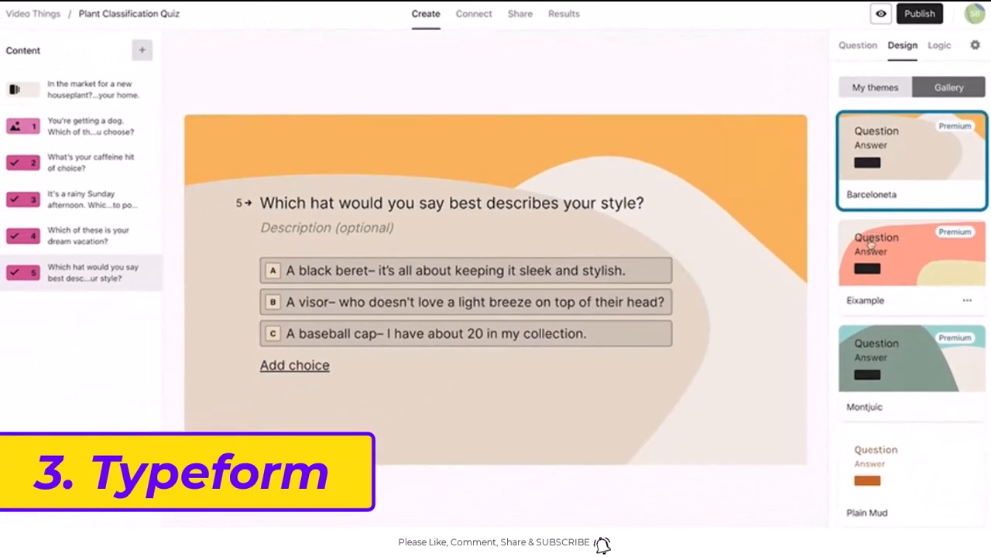
{"action": "left_click", "coordinate": [911, 263]}
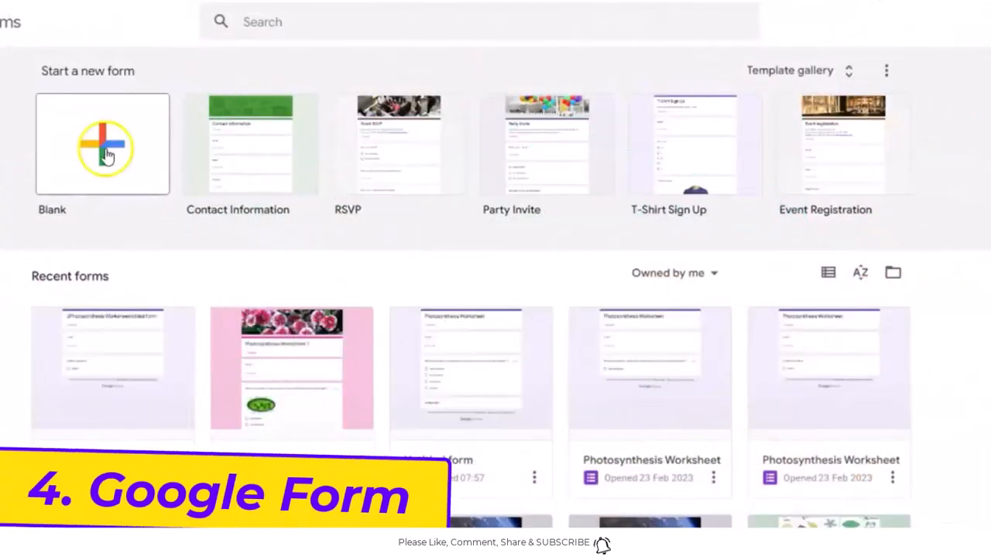
- Create blank form 'Photosynthesis Worksheet 2' with the glucose organelle question and chloroplast/mitochondria options
{"action": "left_click", "coordinate": [101, 145]}
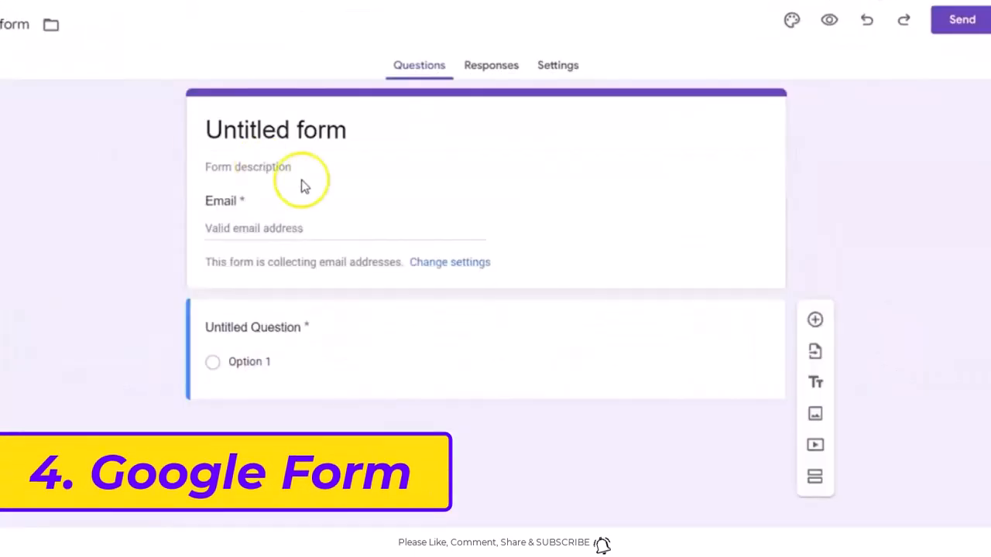
{"action": "left_click", "coordinate": [276, 128]}
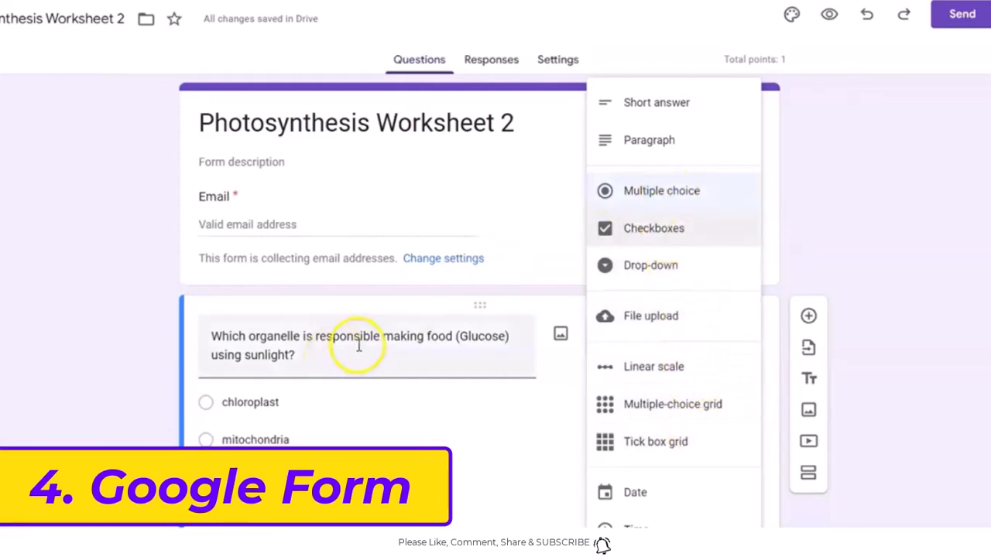
{"action": "left_click", "coordinate": [661, 191]}
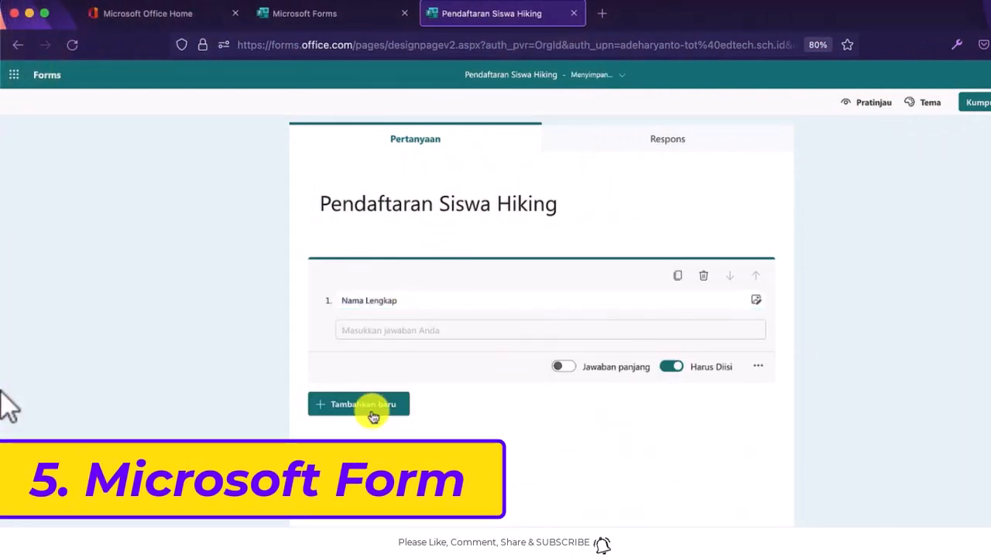
- Add required choice question 'Pilih Lokasi Hiking' with location options, then show themes
{"action": "left_click", "coordinate": [358, 404]}
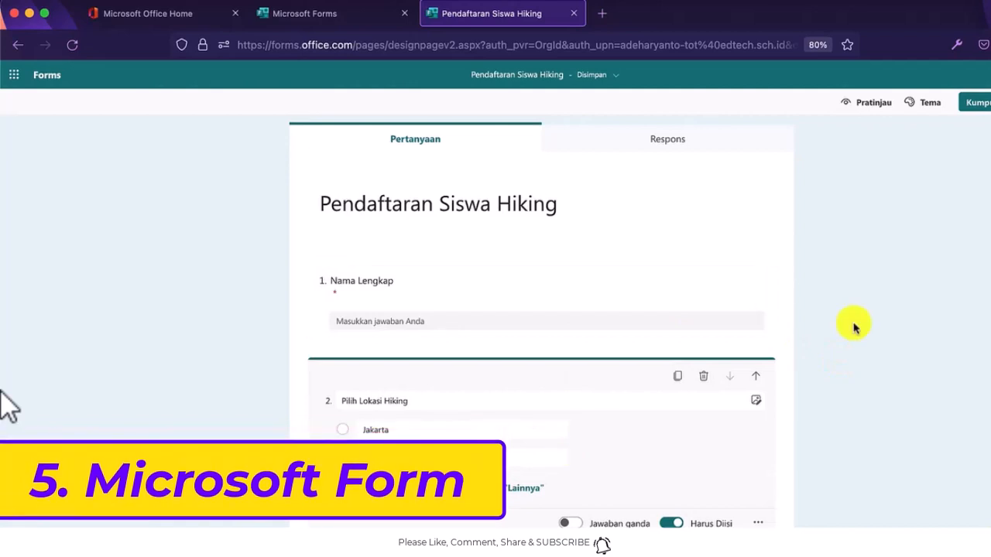
{"action": "left_click", "coordinate": [930, 102]}
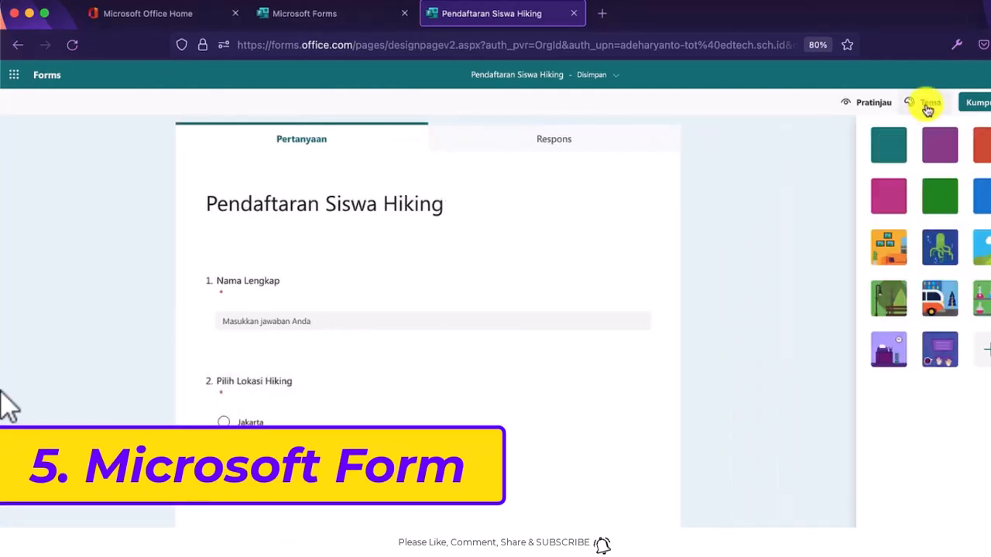